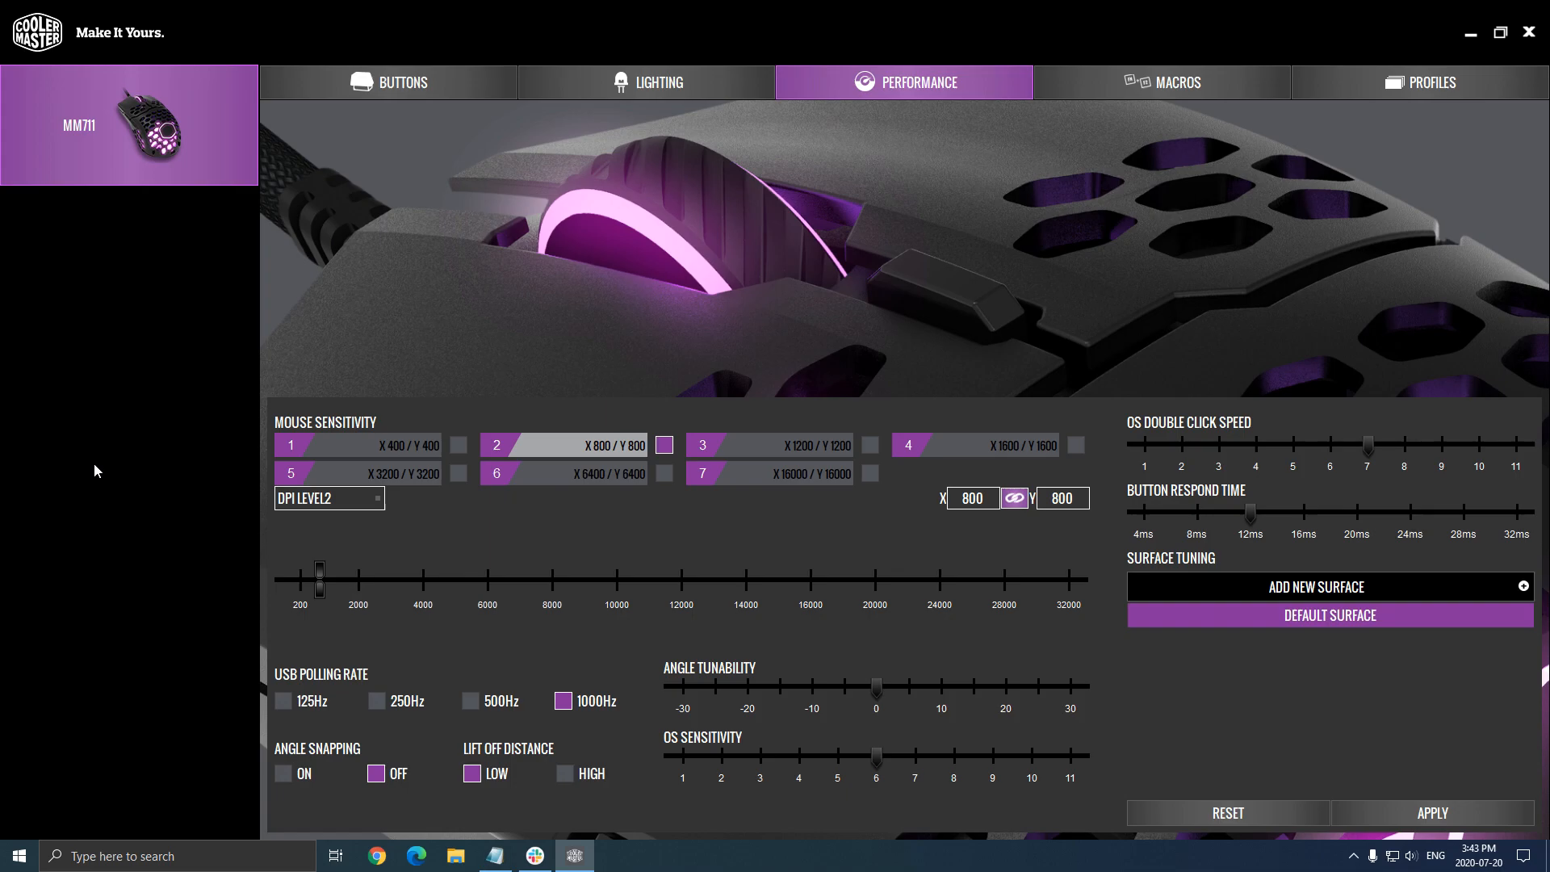
pyautogui.moveTo(178, 460)
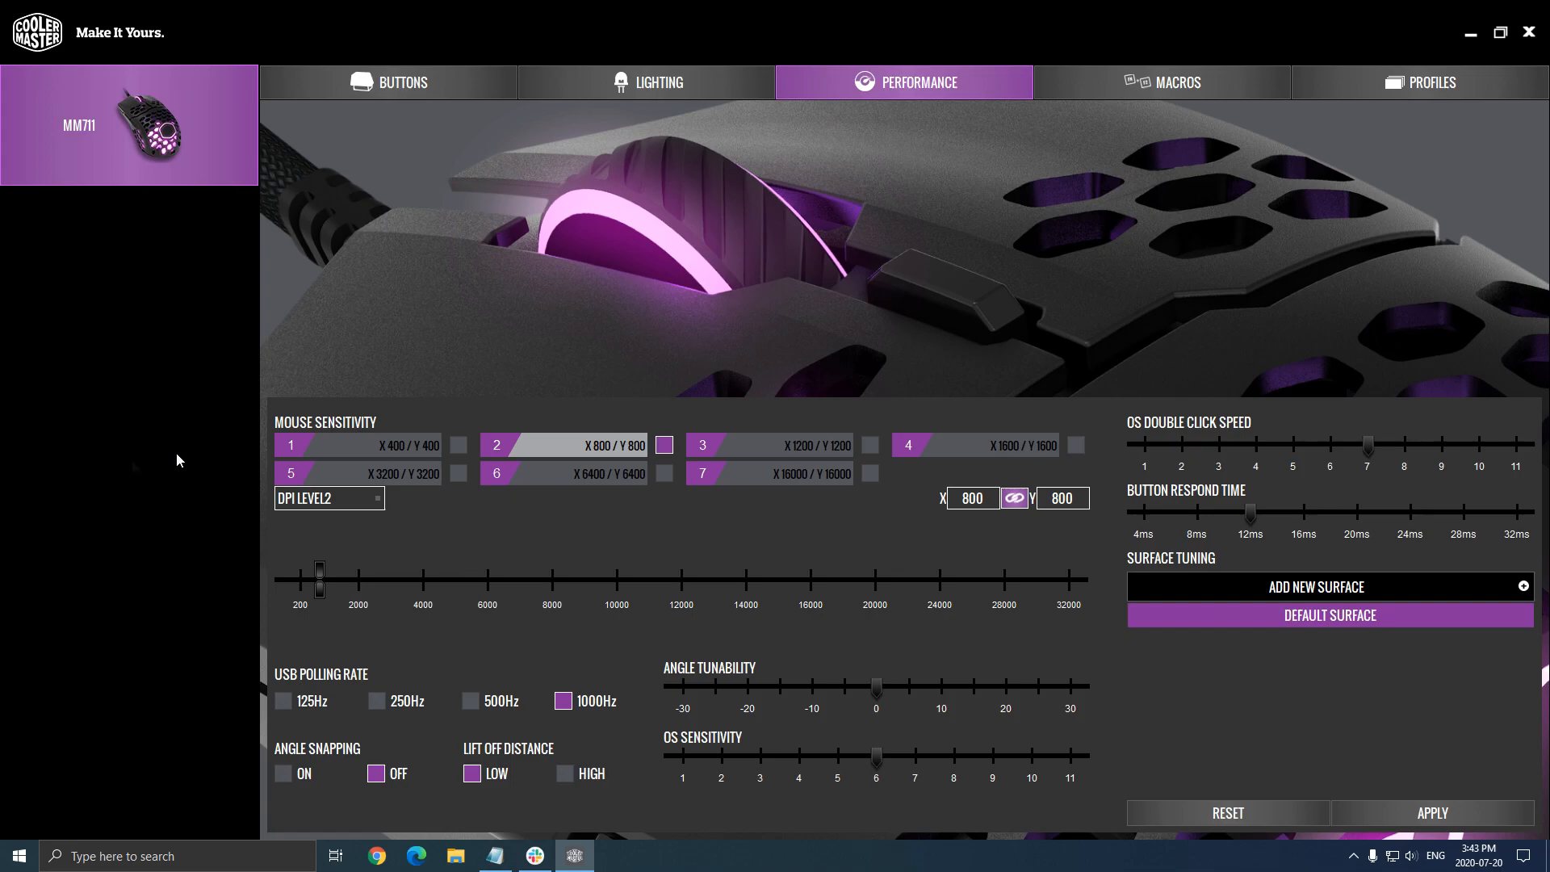
pyautogui.moveTo(702, 194)
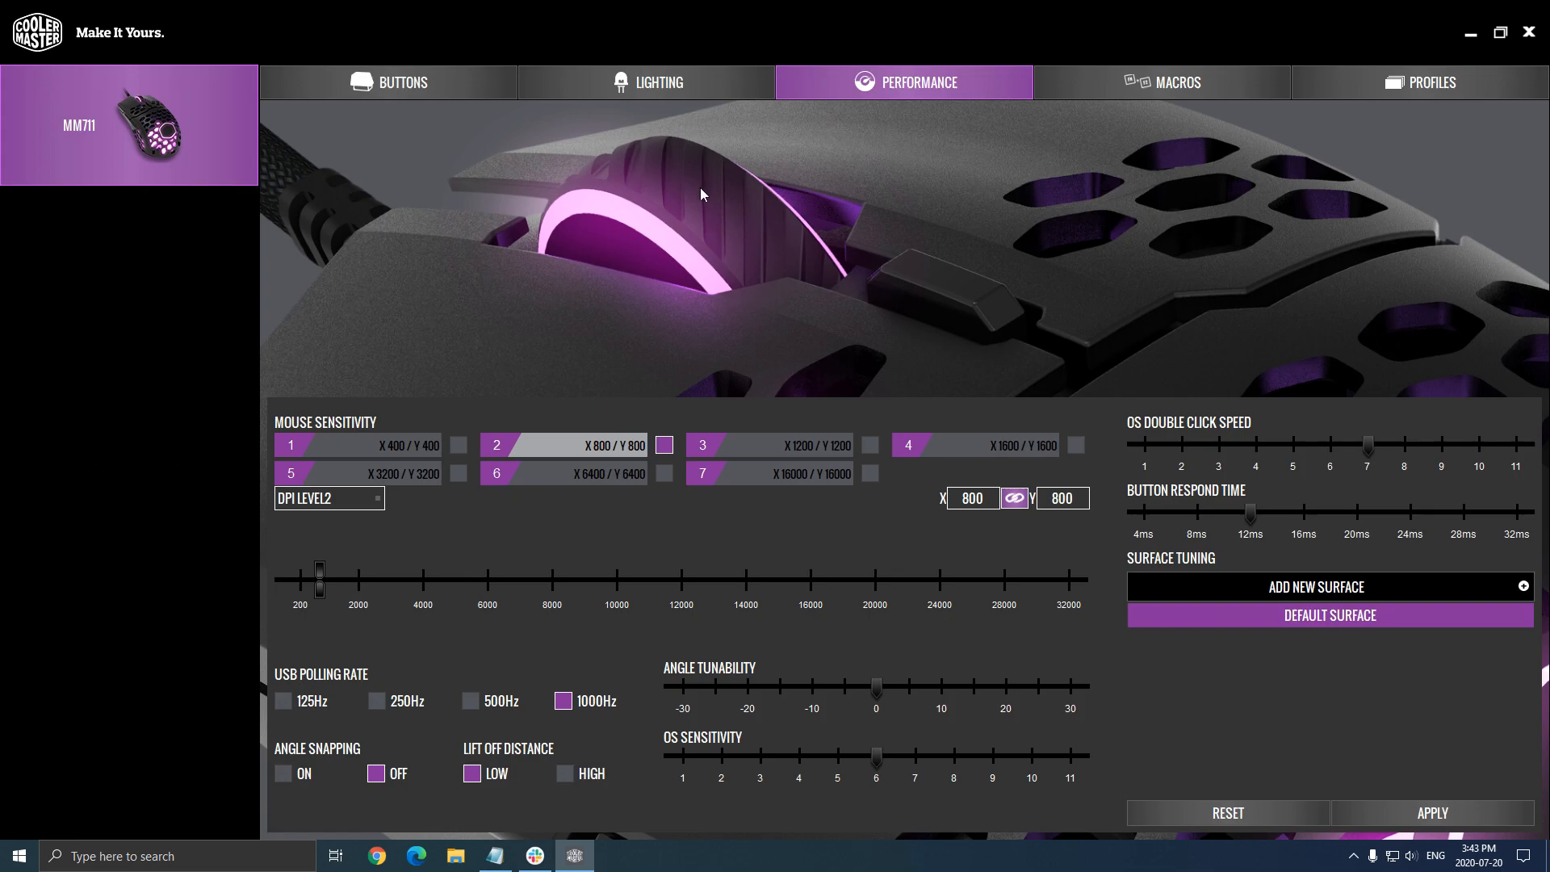
pyautogui.moveTo(1249, 172)
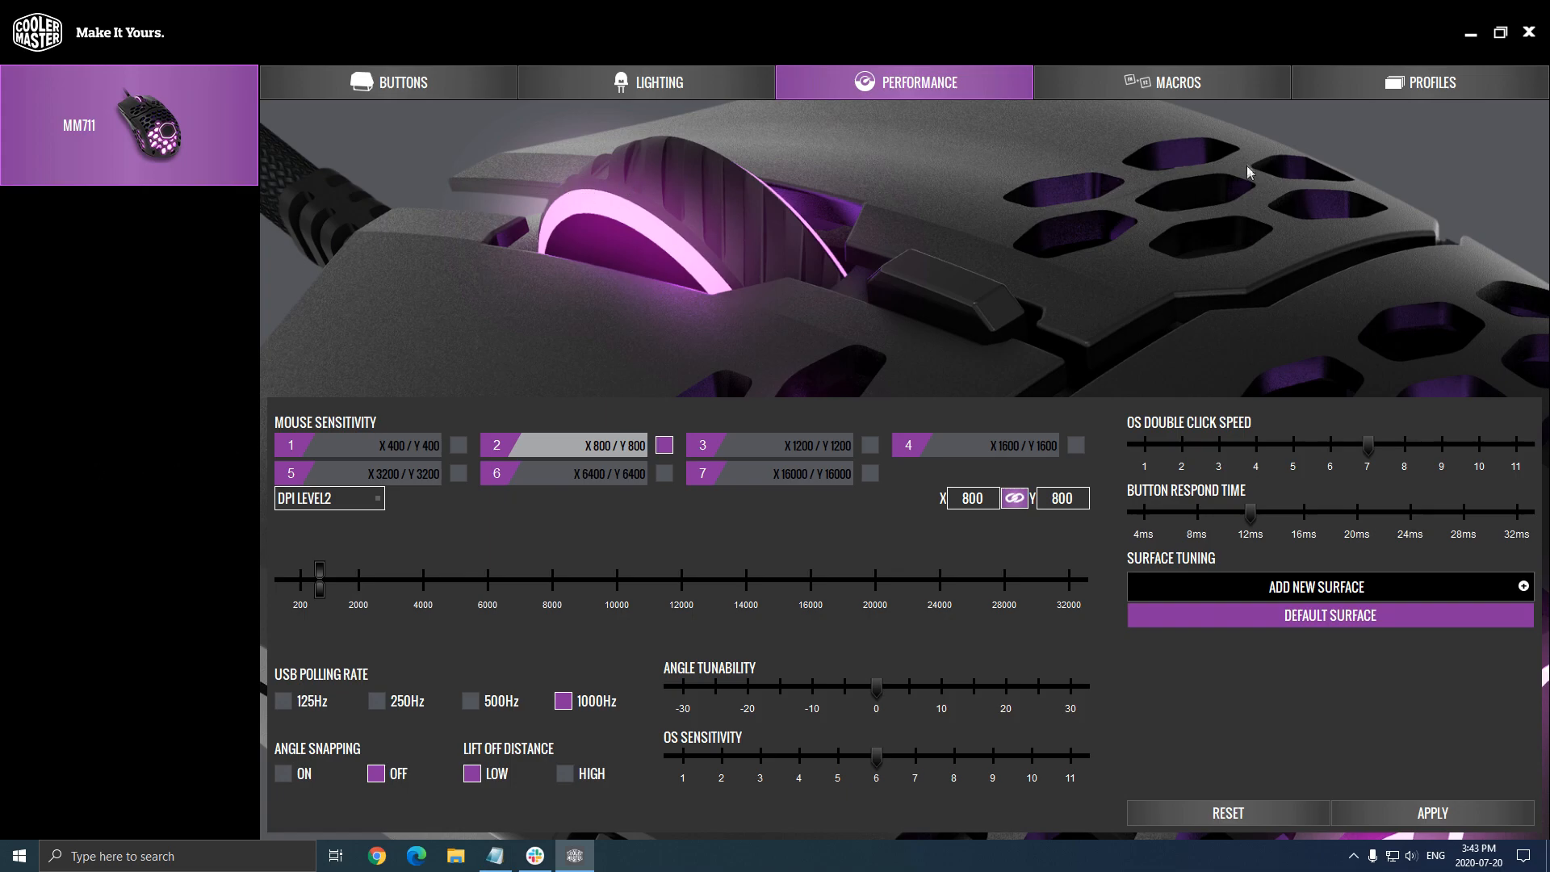
pyautogui.moveTo(596, 197)
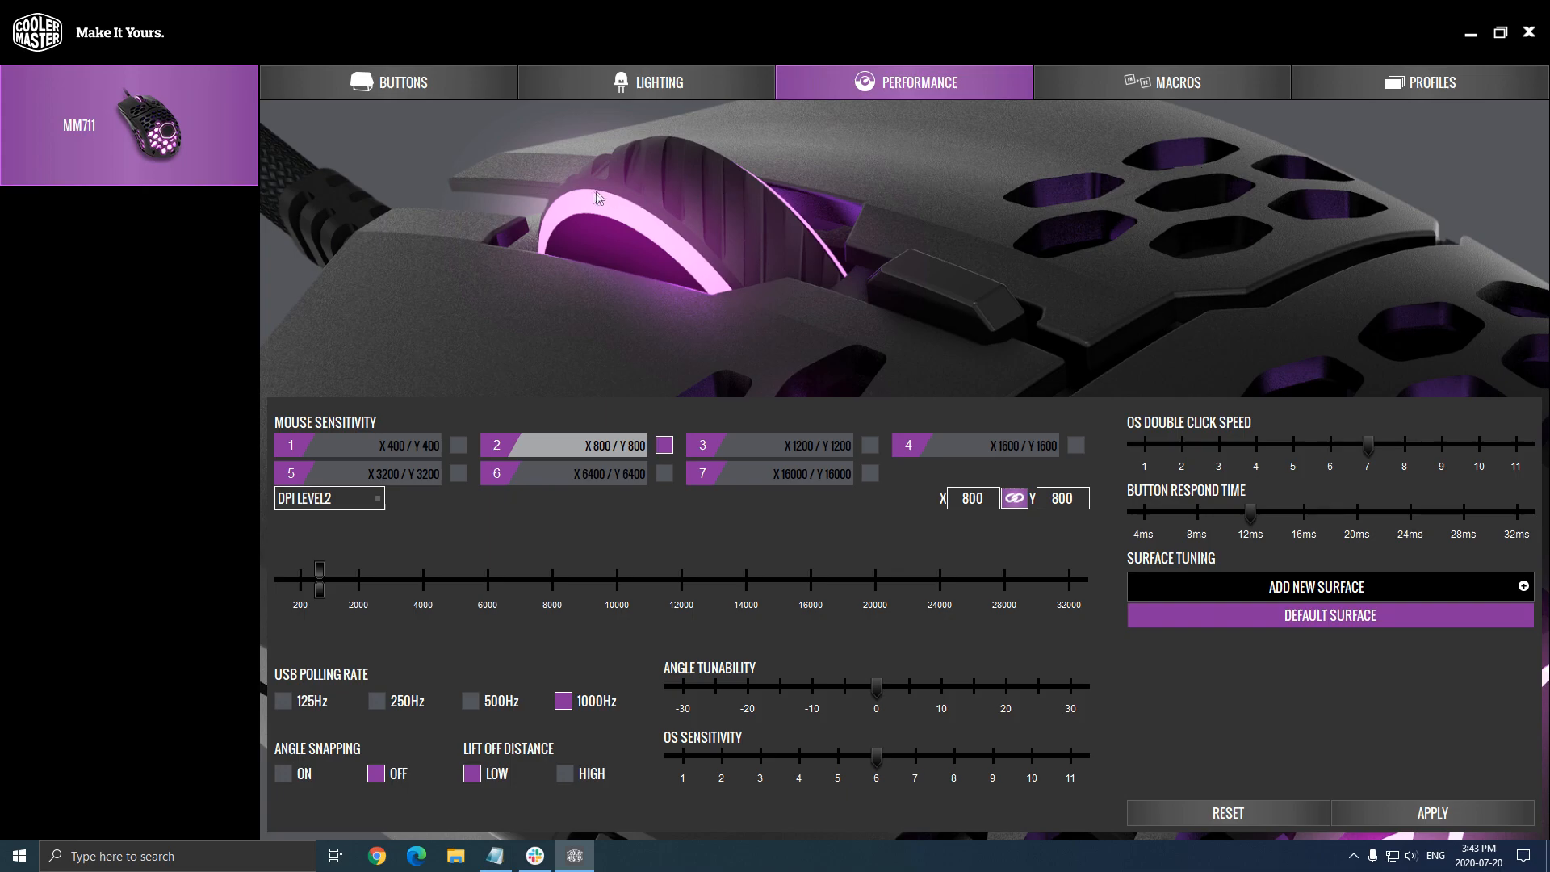
pyautogui.moveTo(1074, 180)
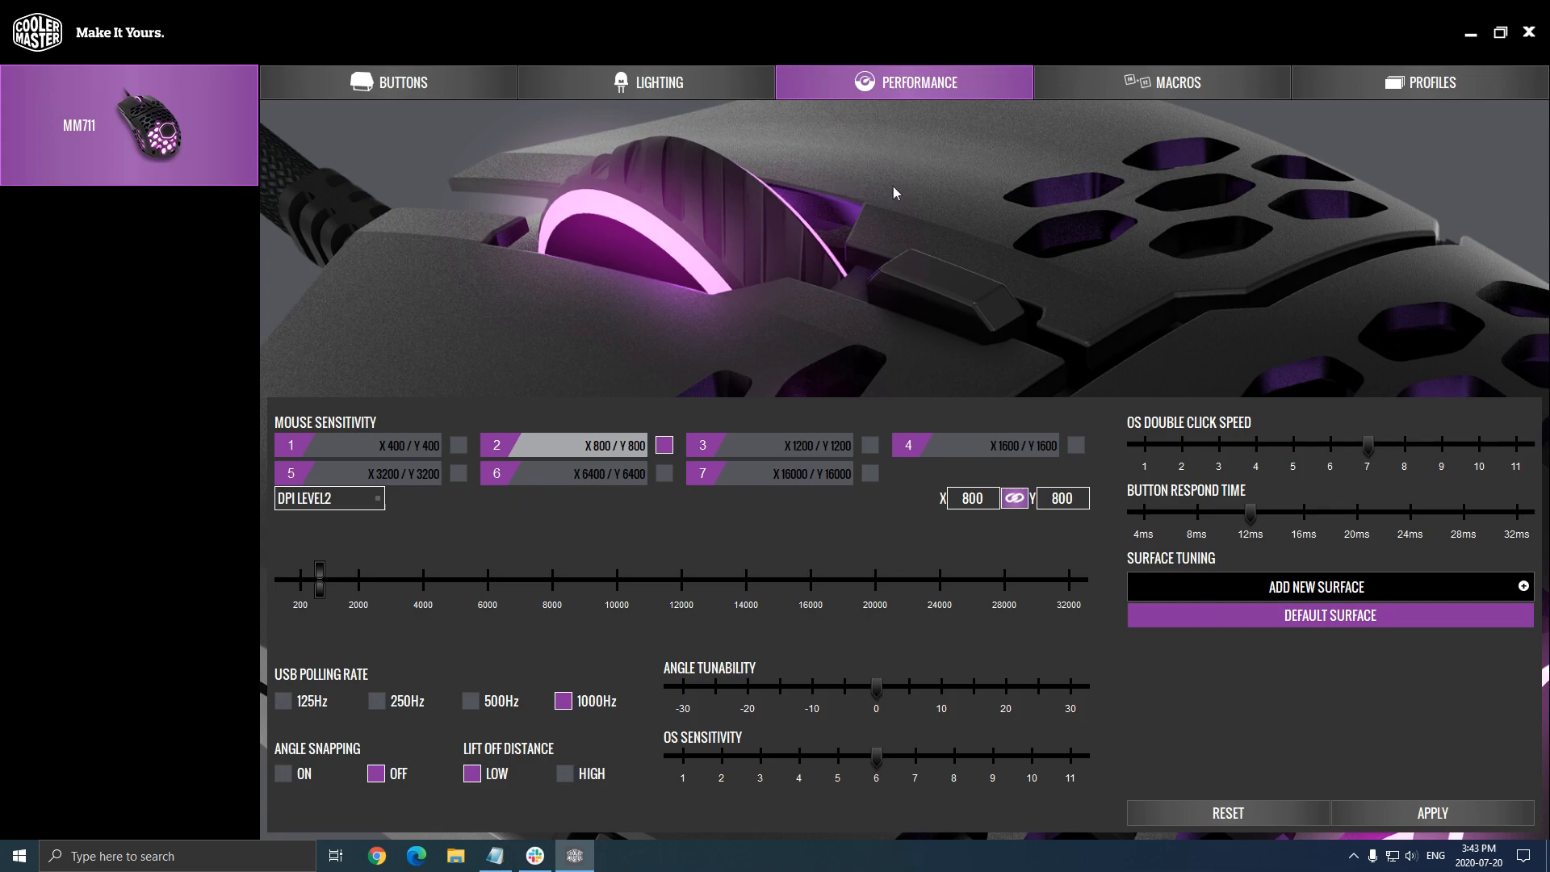
pyautogui.moveTo(926, 185)
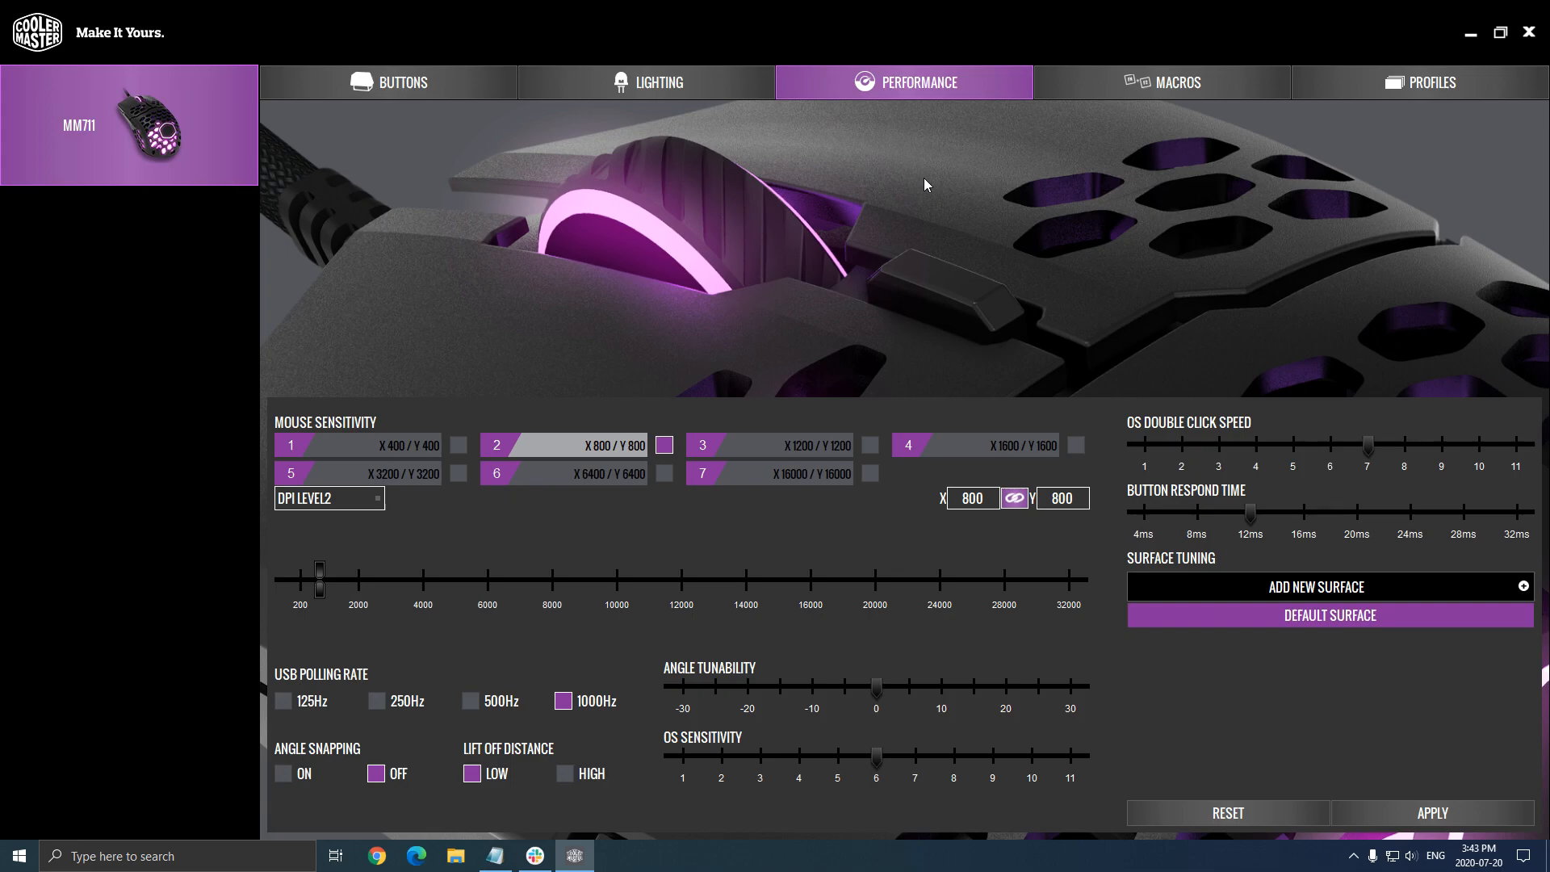
pyautogui.moveTo(678, 345)
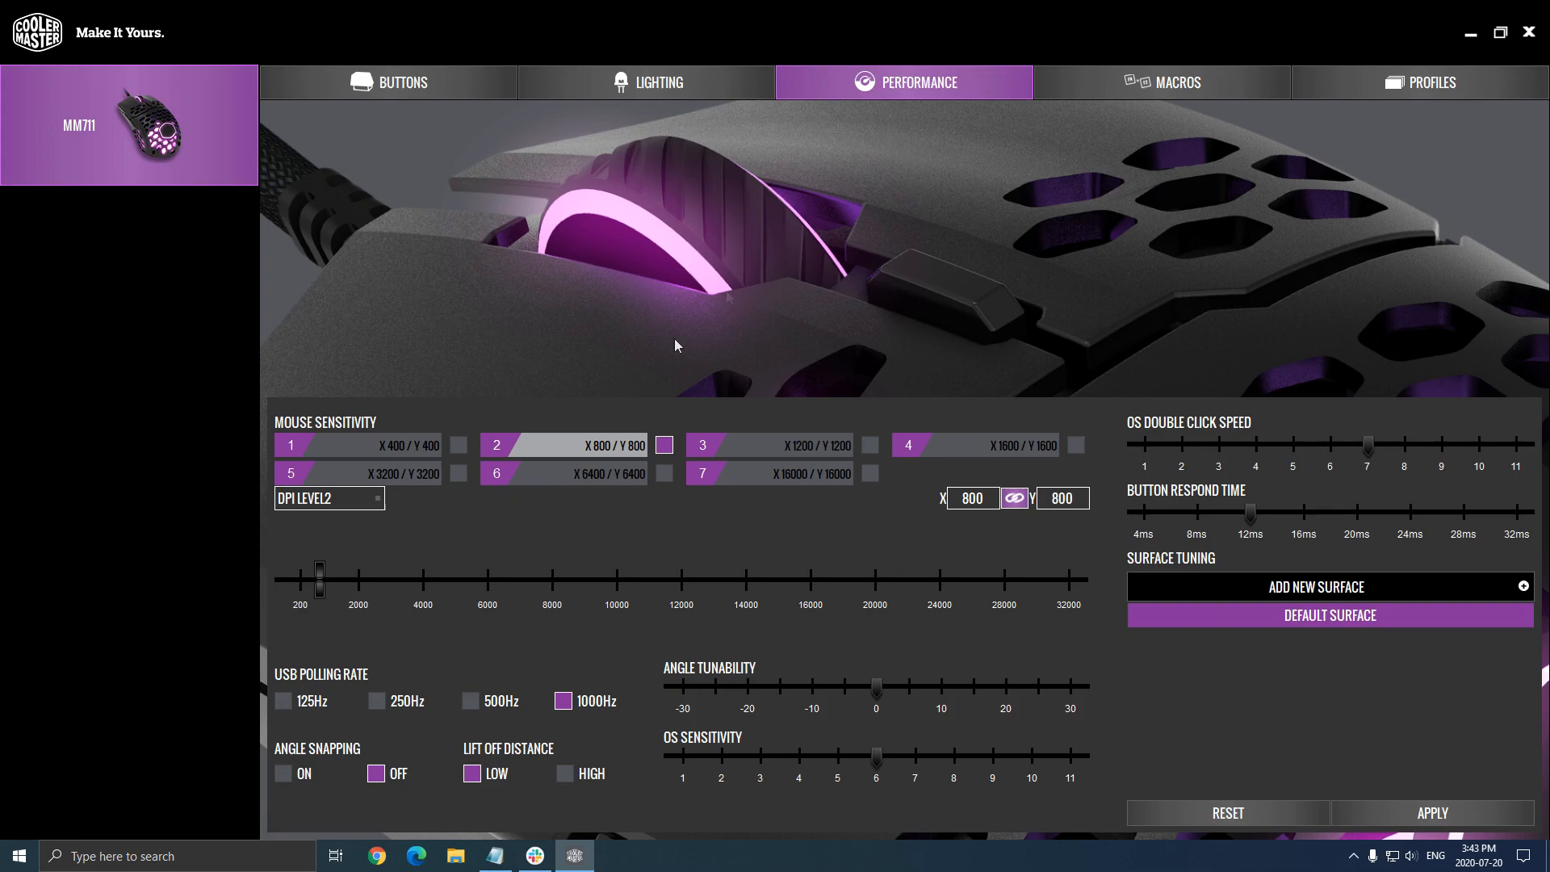
pyautogui.moveTo(234, 811)
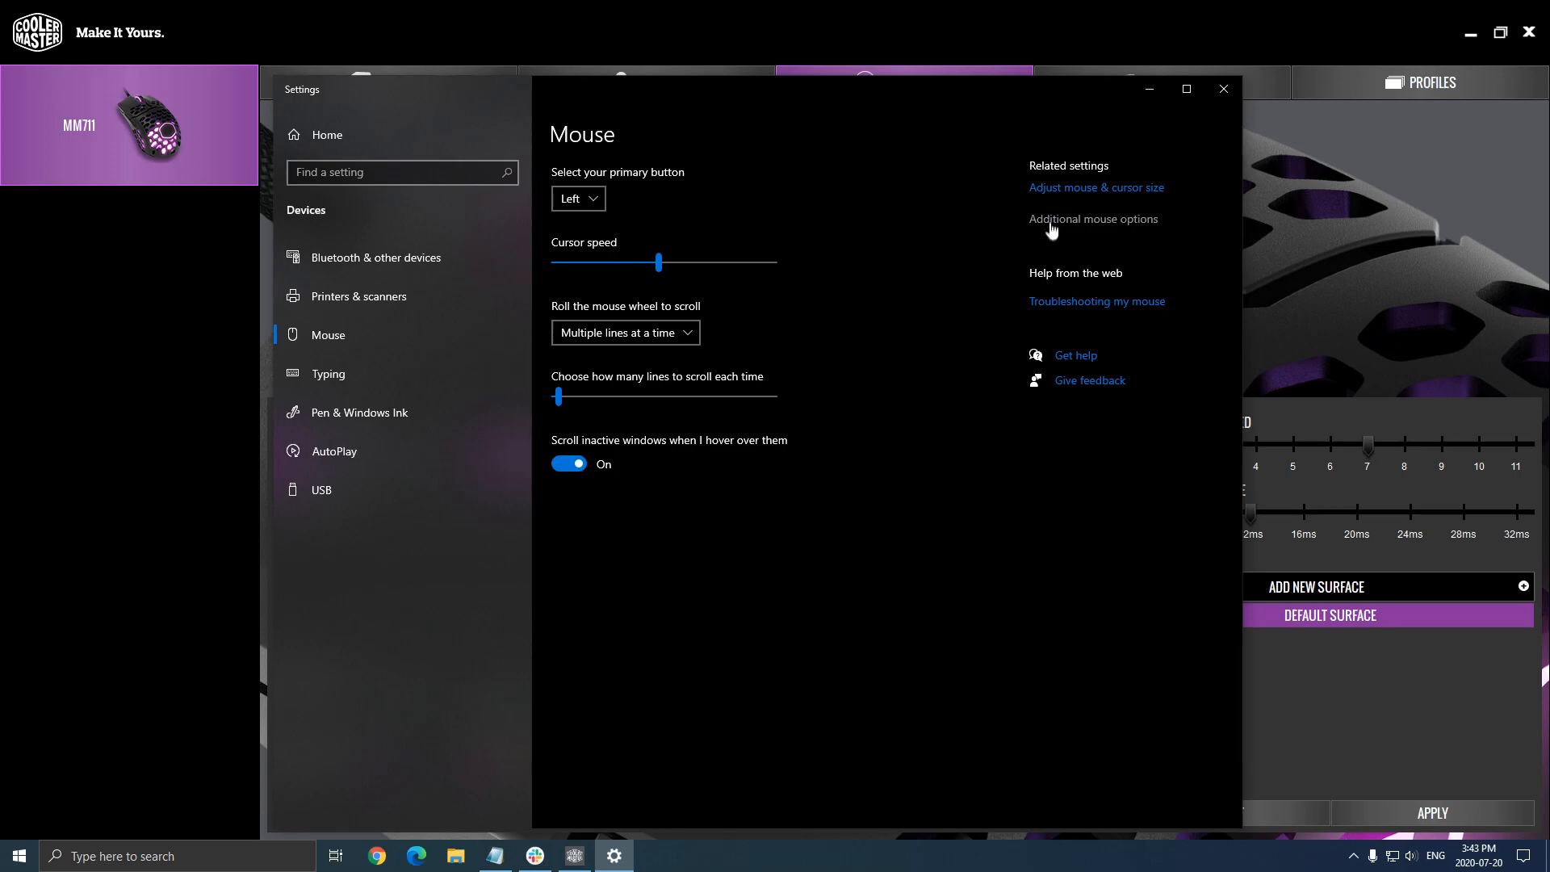
# - Open the classic Mouse Properties pointer options to confirm Enhance pointer precision is unchecked
pyautogui.click(1093, 219)
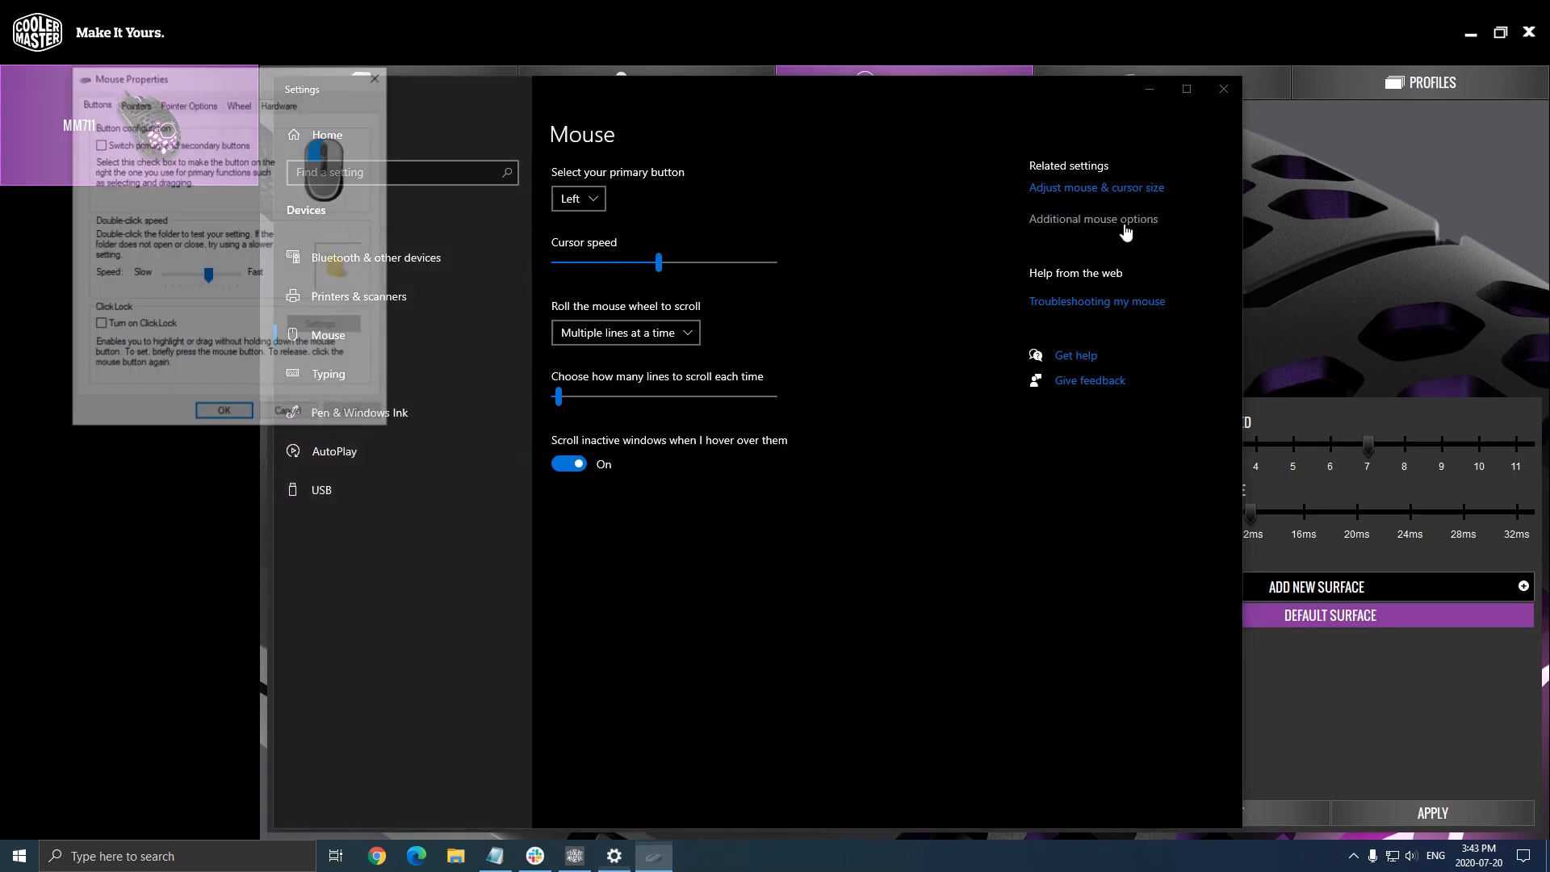
pyautogui.click(766, 169)
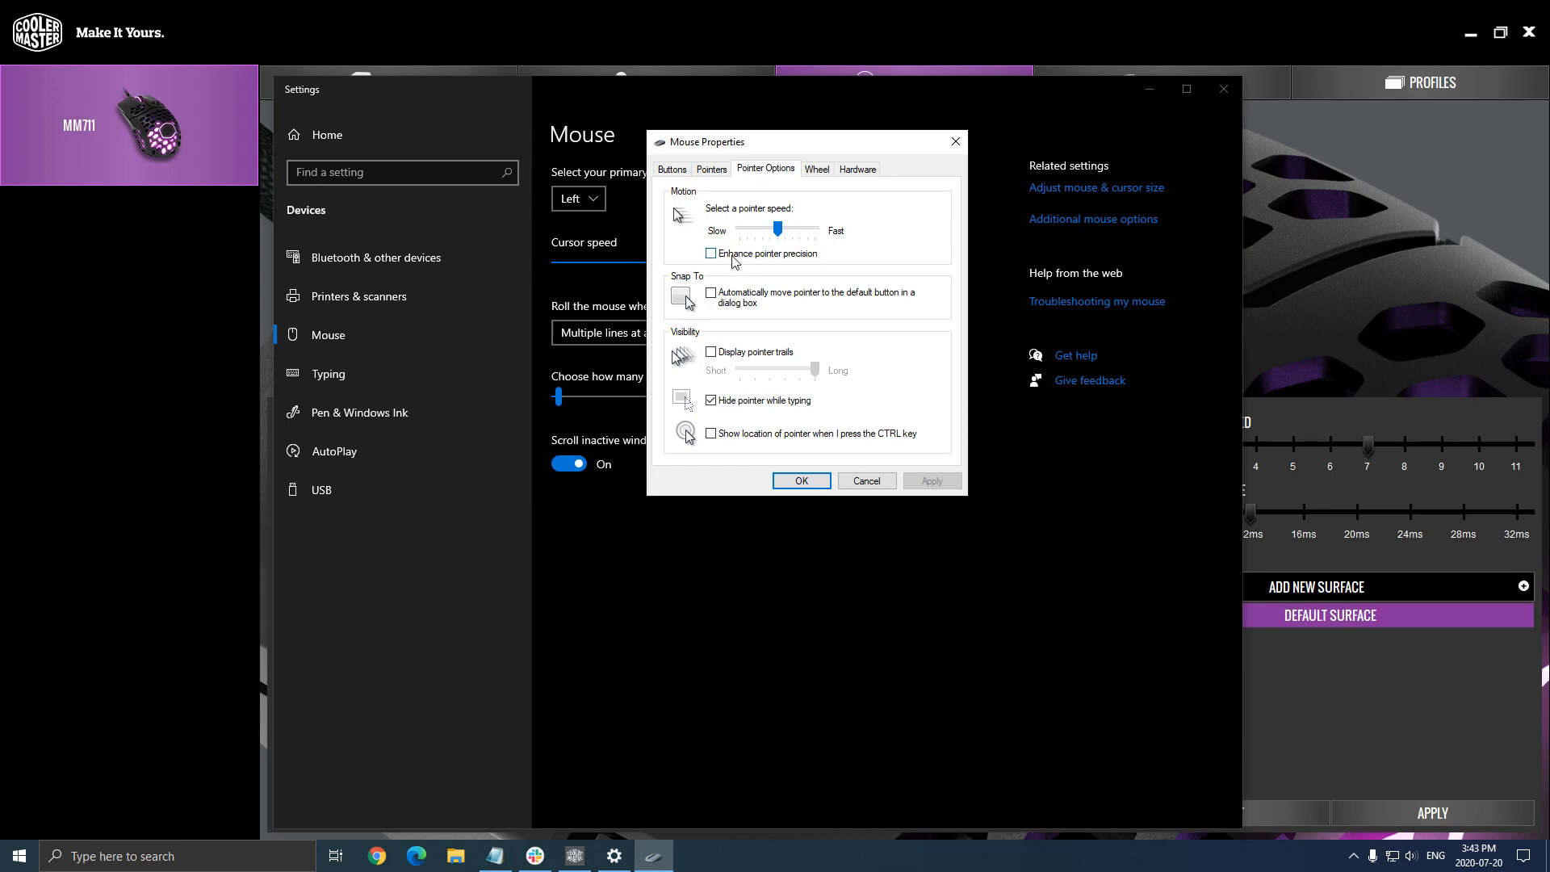
pyautogui.moveTo(717, 265)
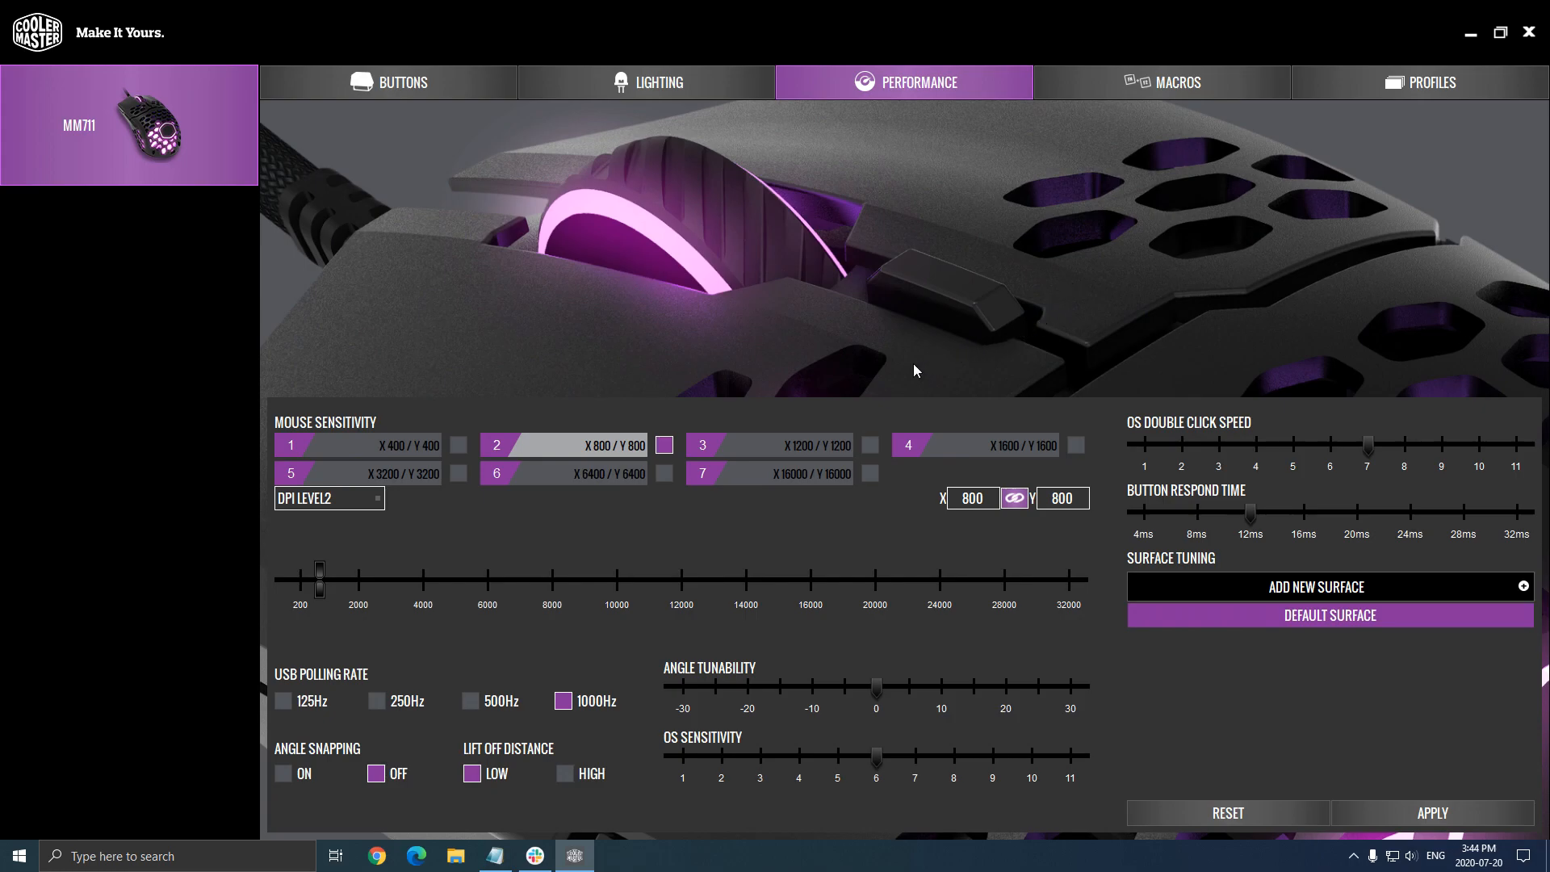
pyautogui.moveTo(432, 547)
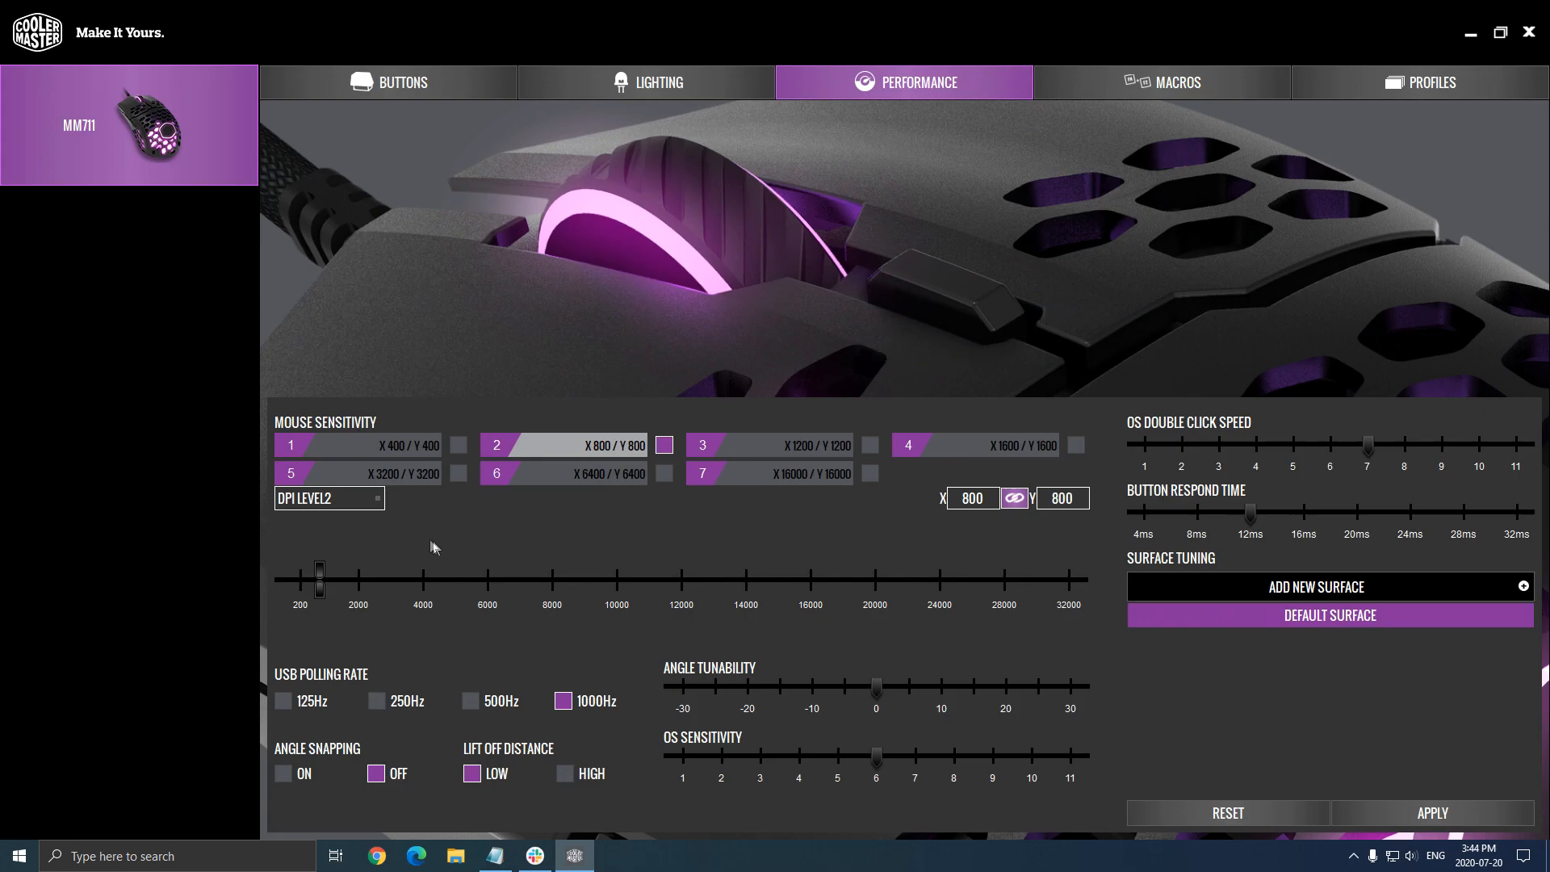
pyautogui.moveTo(915, 329)
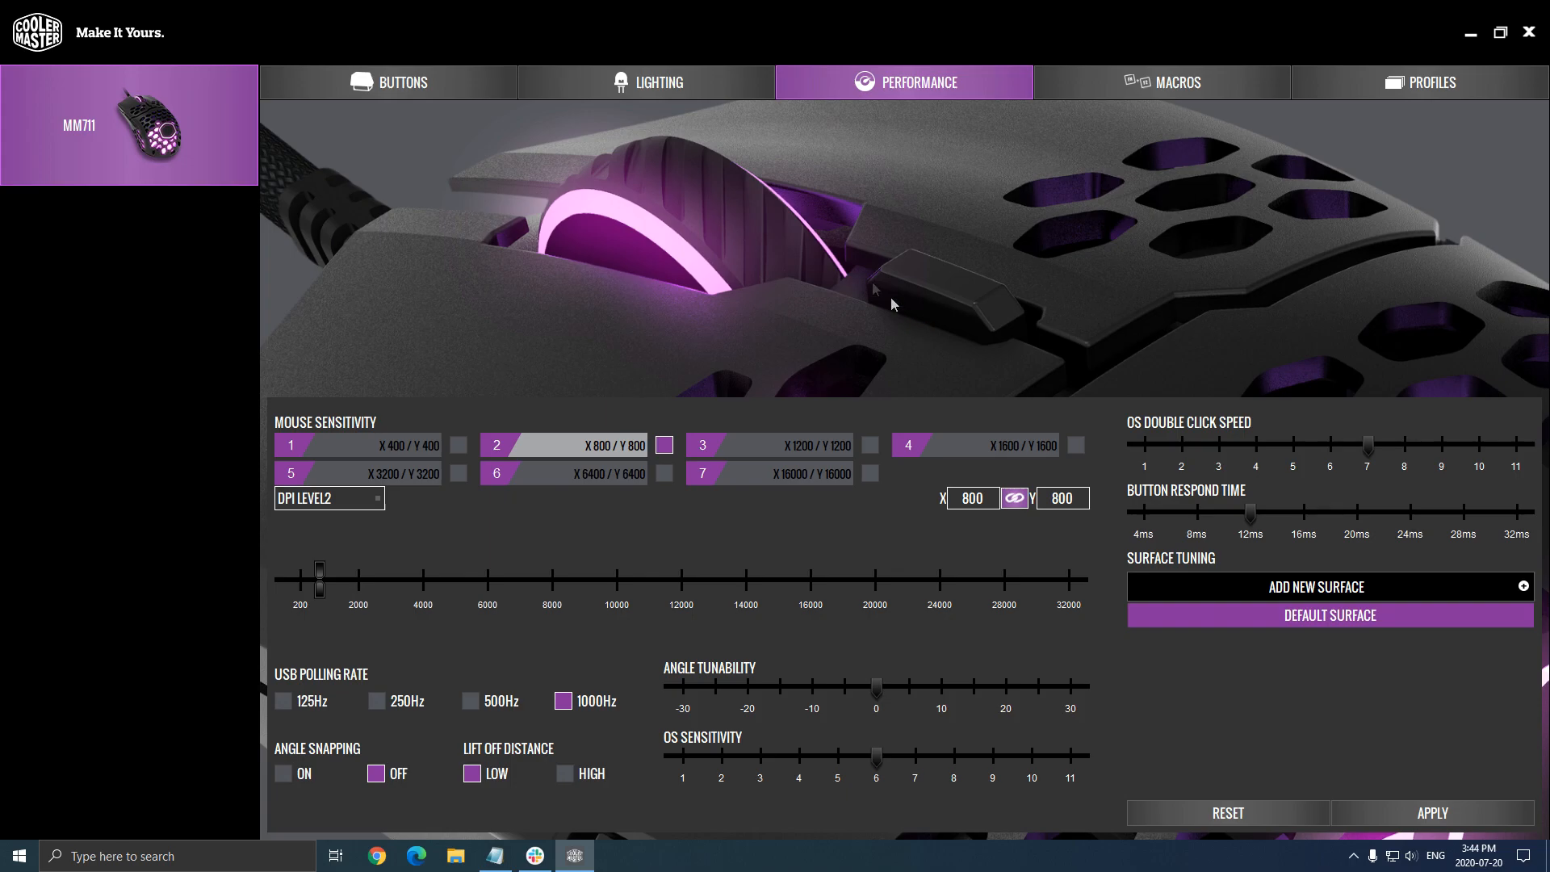
pyautogui.moveTo(294, 413)
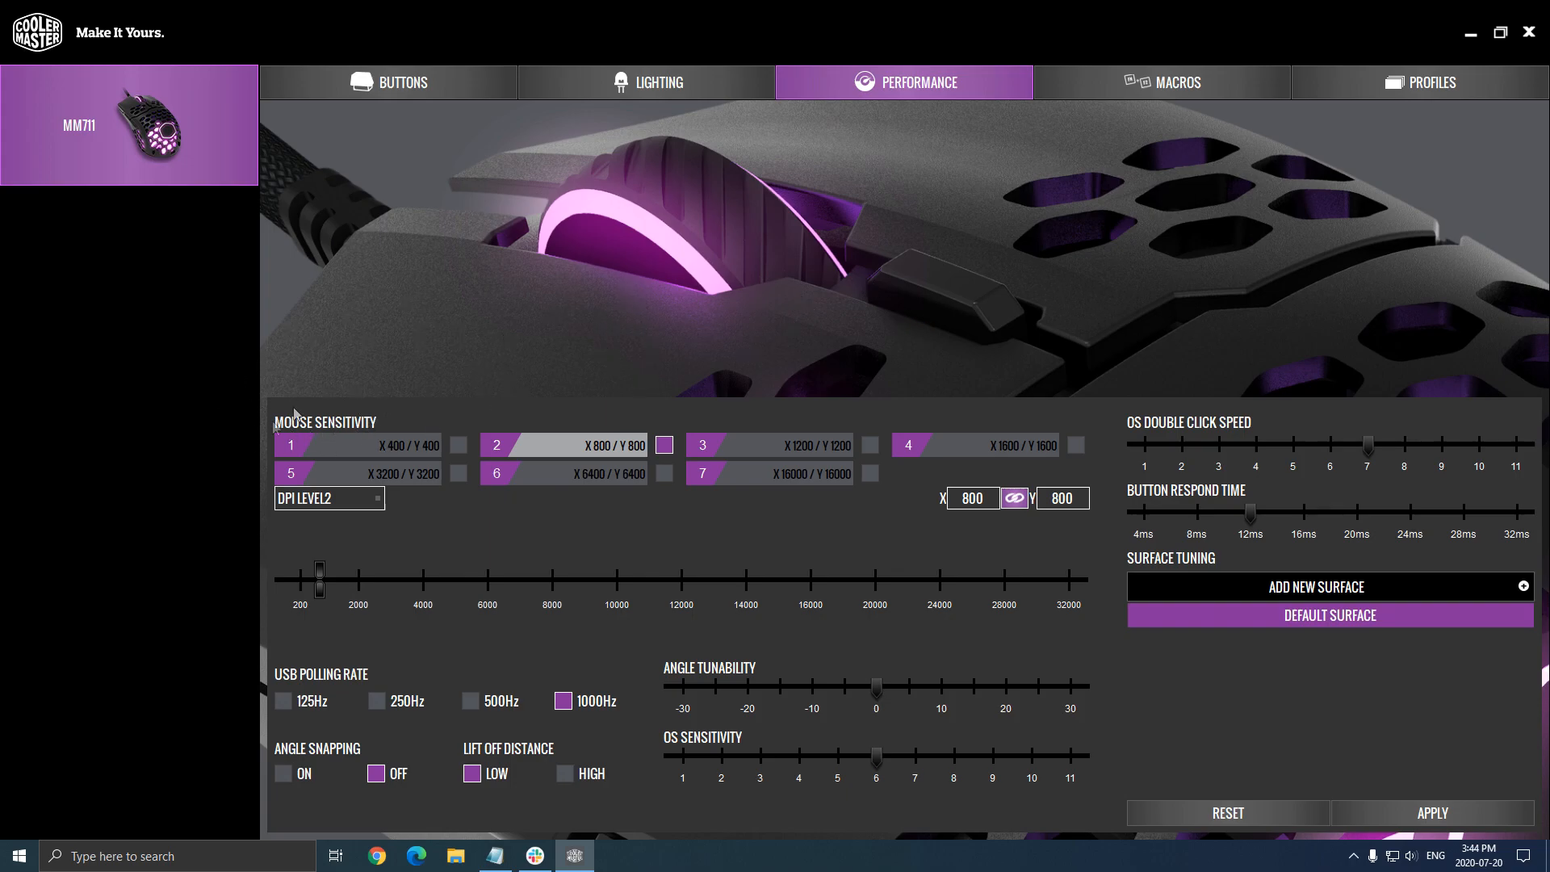
pyautogui.moveTo(660, 546)
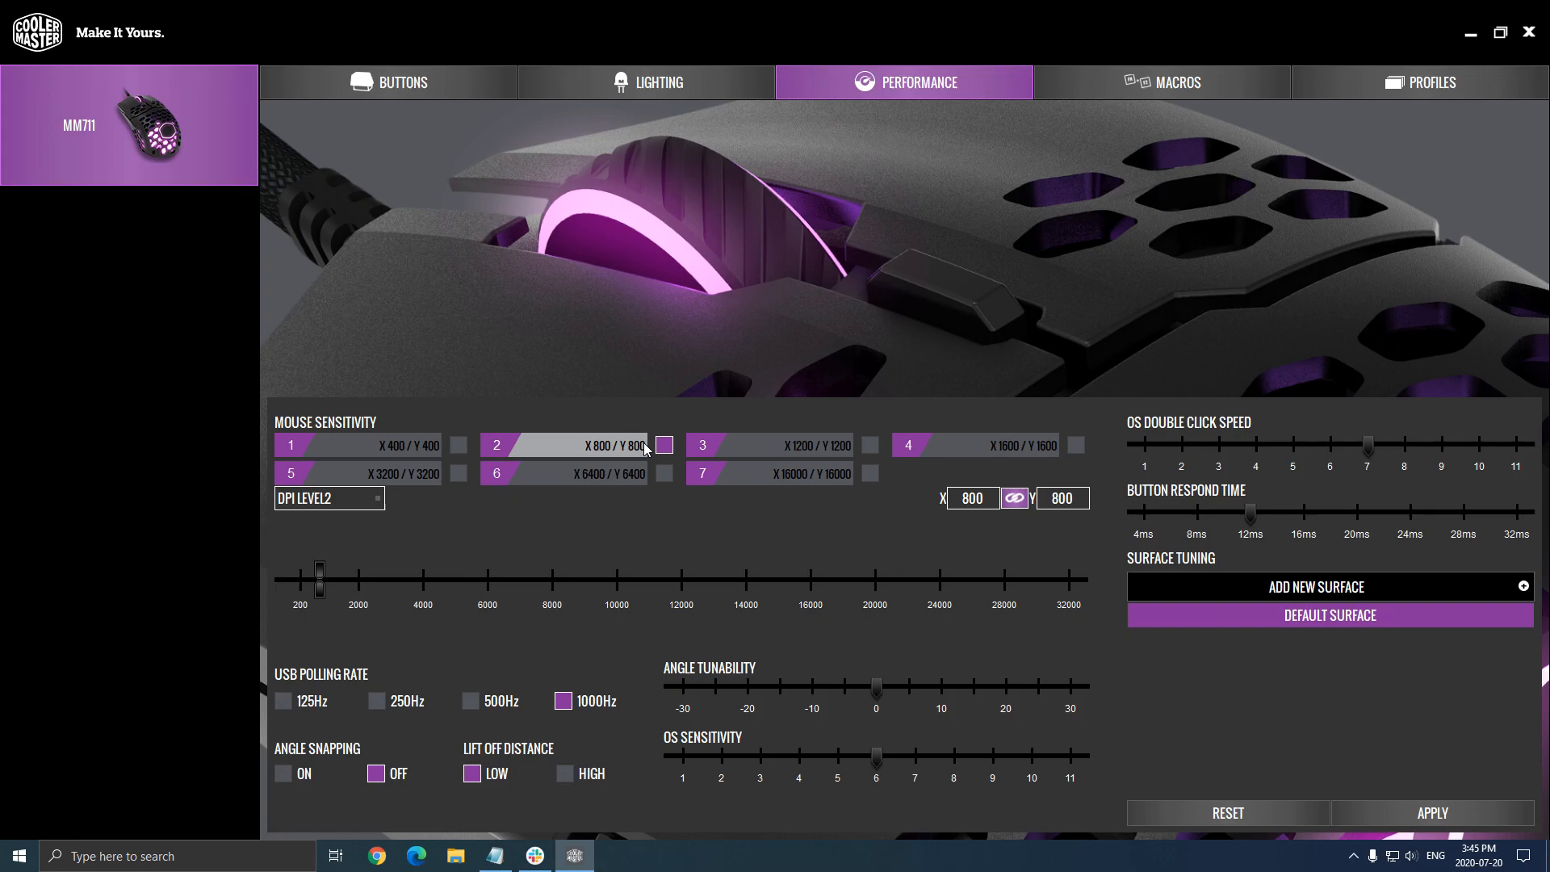
pyautogui.moveTo(381, 670)
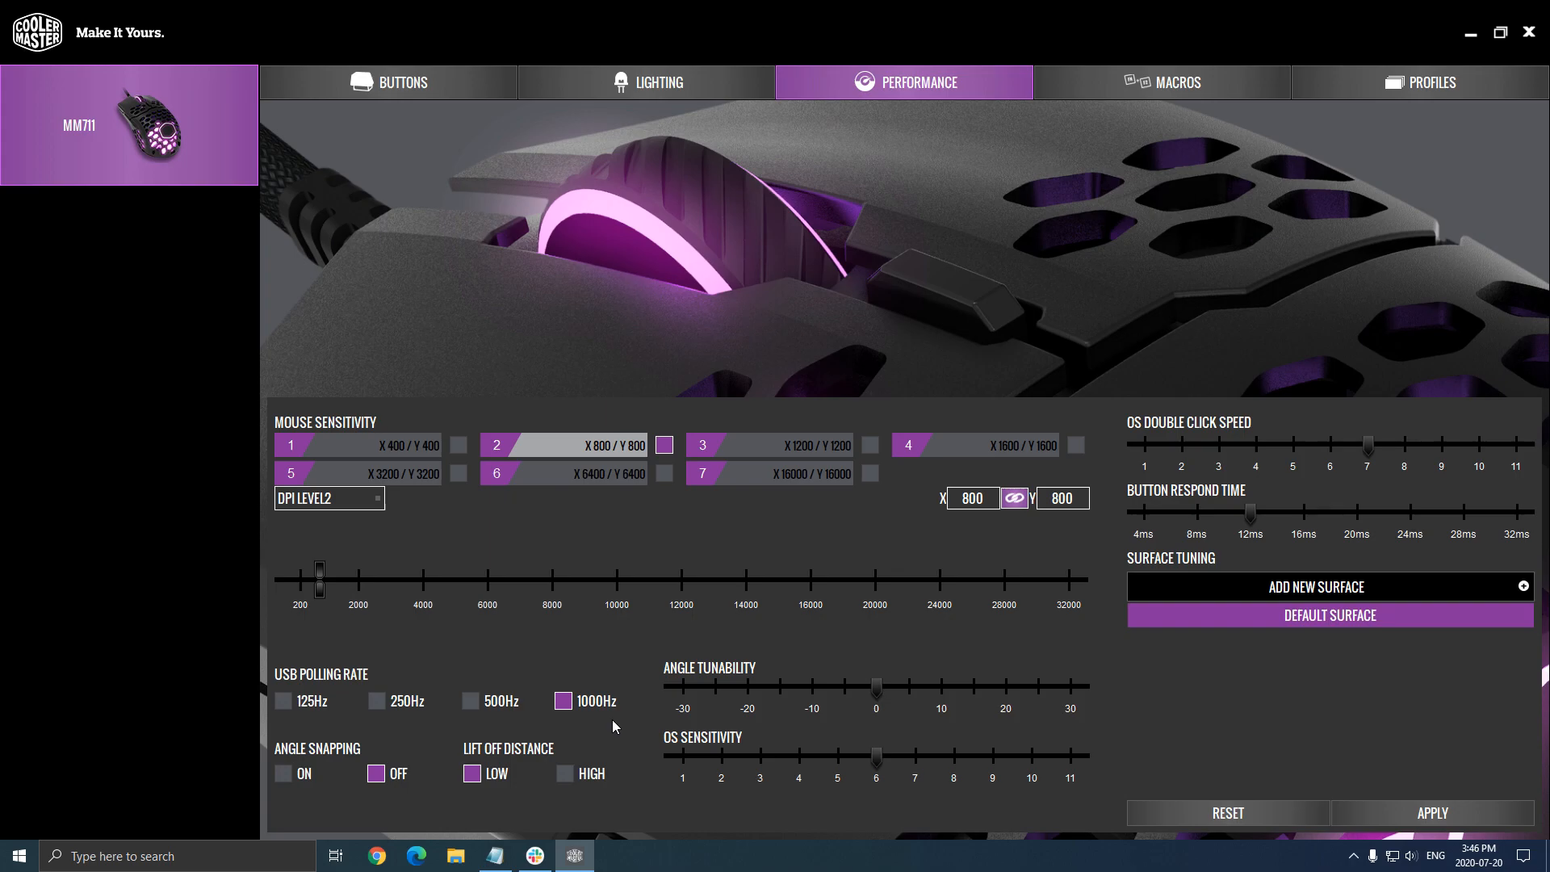
pyautogui.moveTo(593, 730)
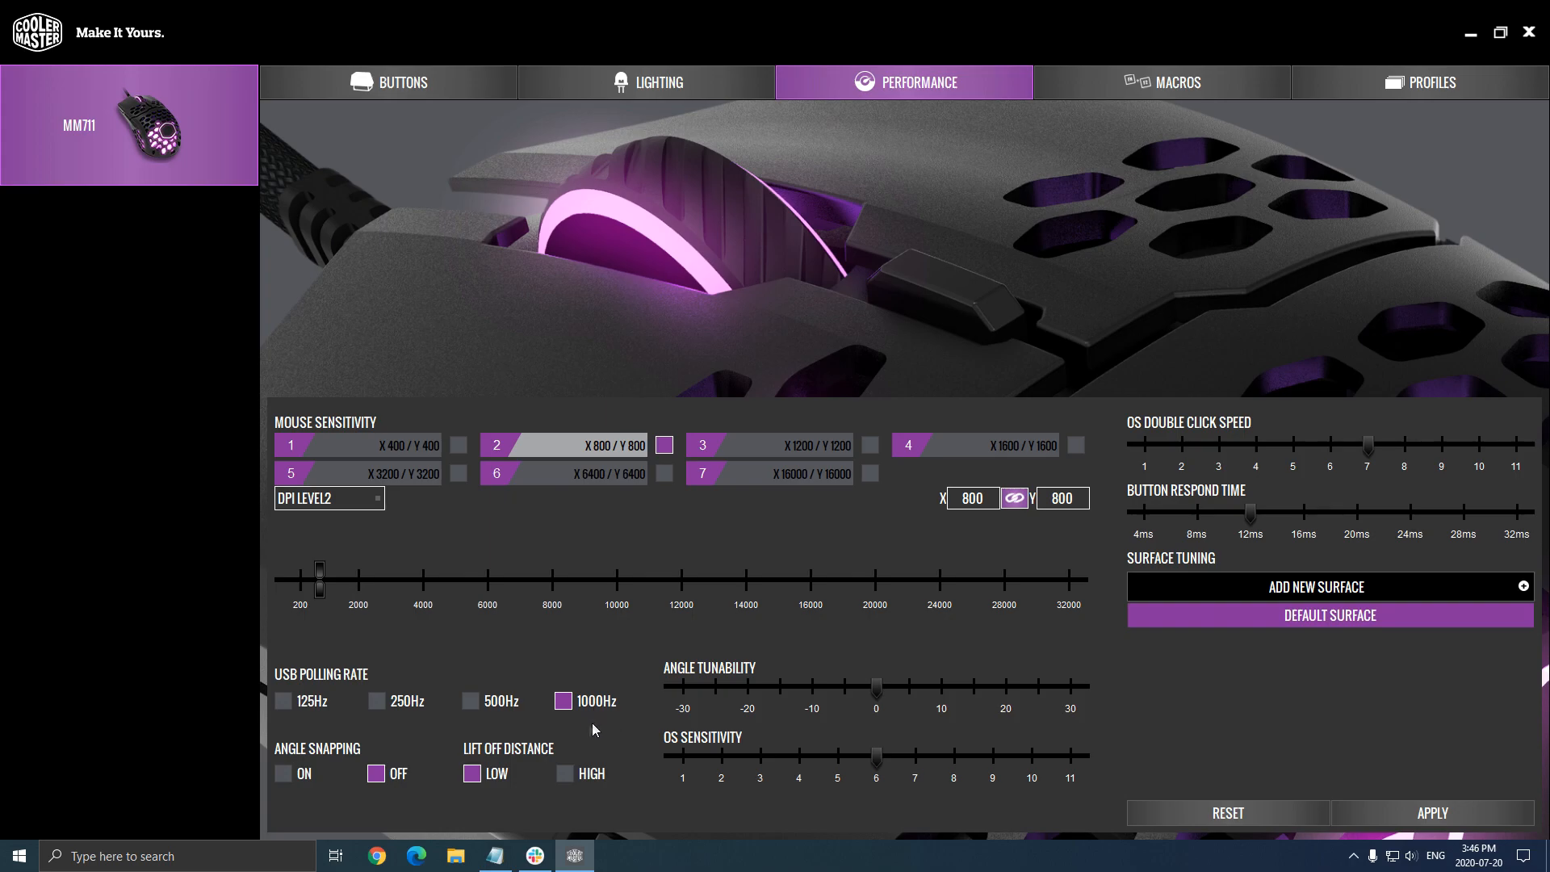
pyautogui.moveTo(543, 692)
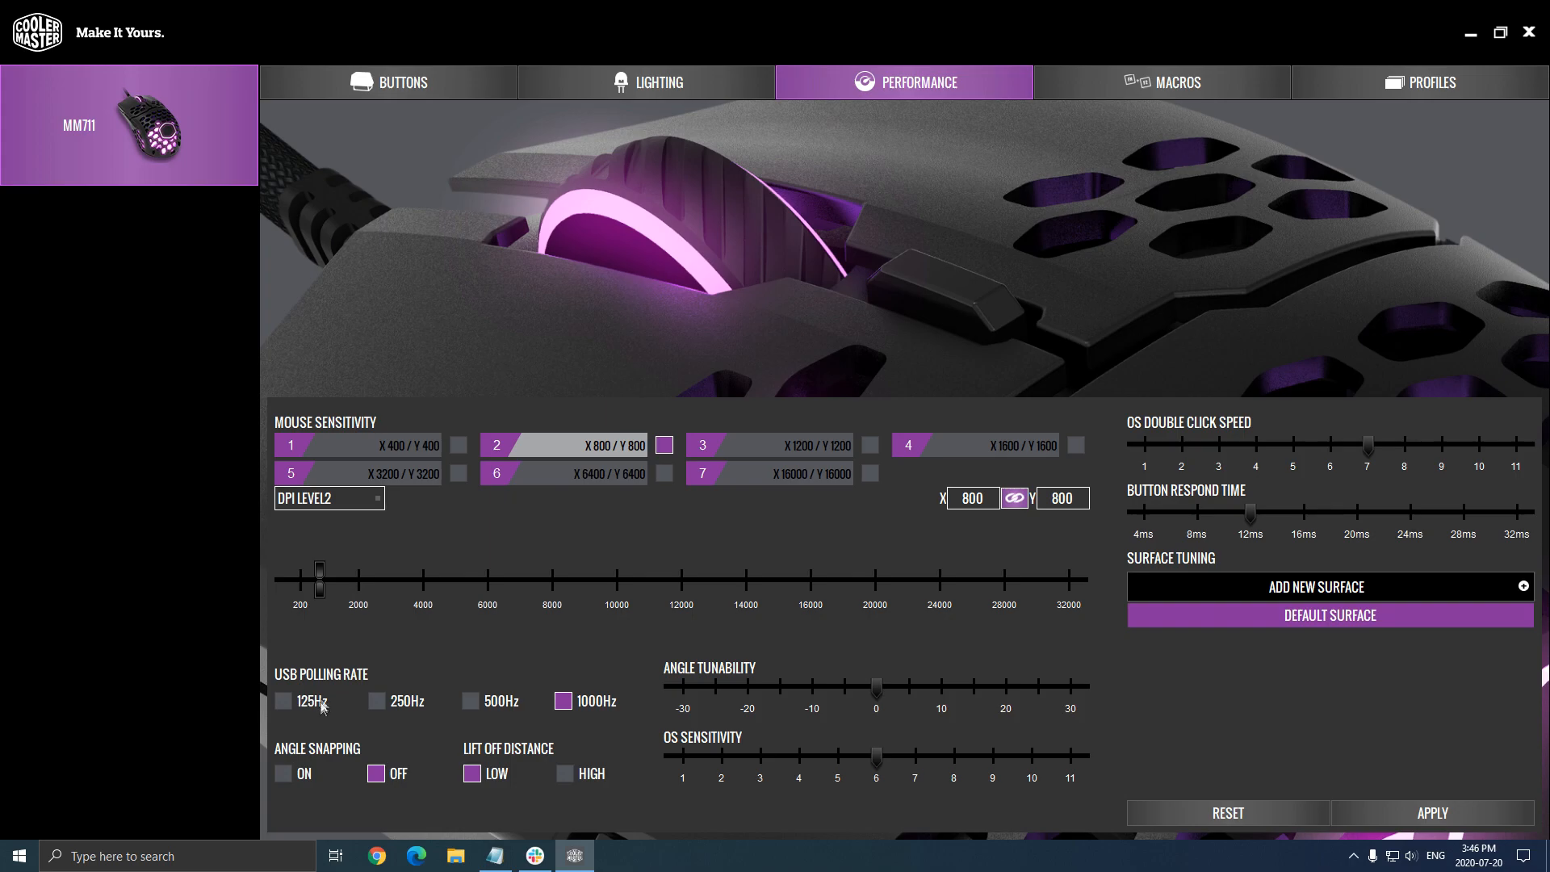
pyautogui.moveTo(609, 661)
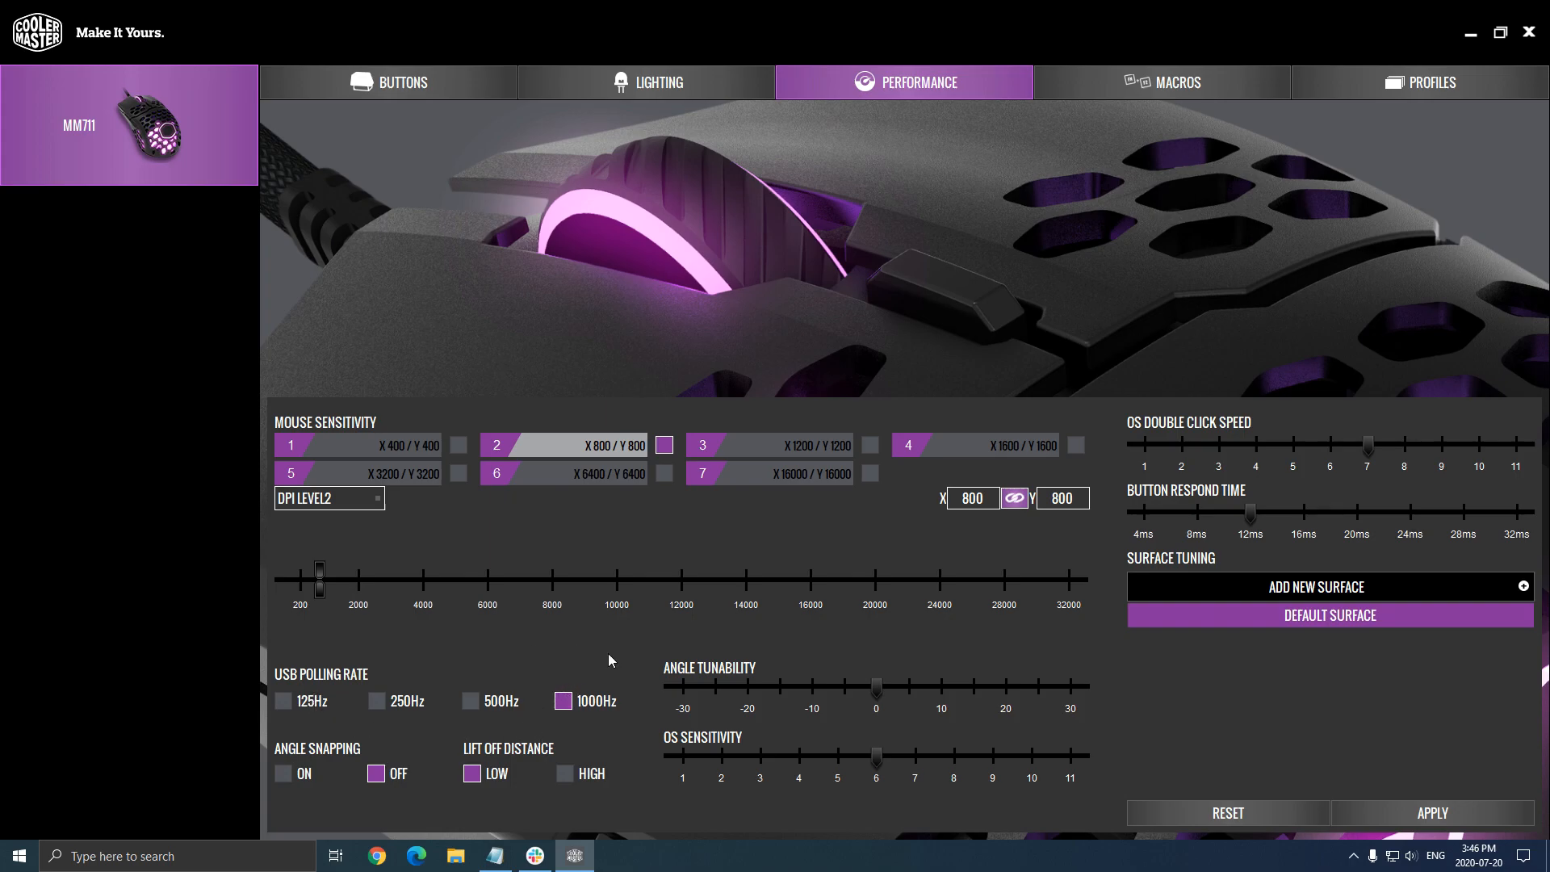